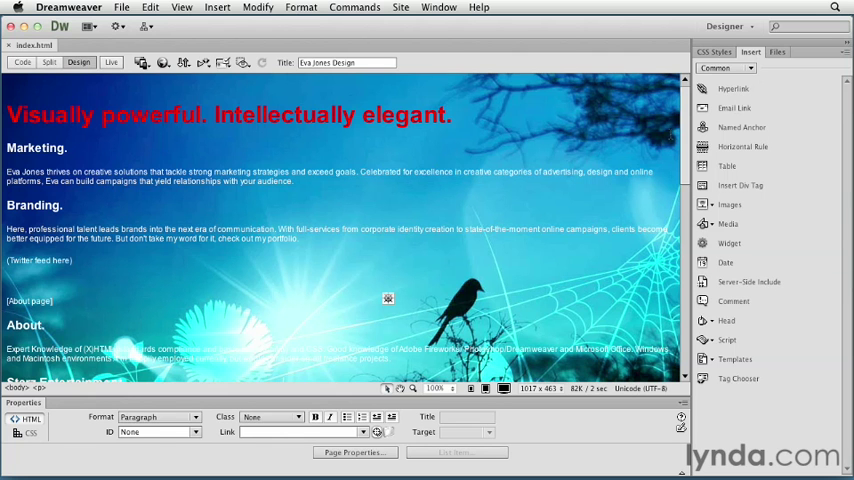
Step: Scroll to the 'Lets connect' section and select the street address text
scroll("down", 3)
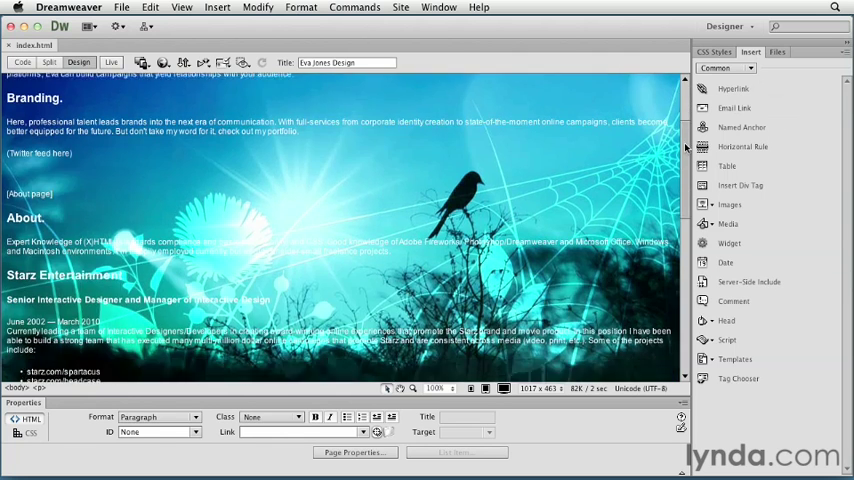
scroll("down", 3)
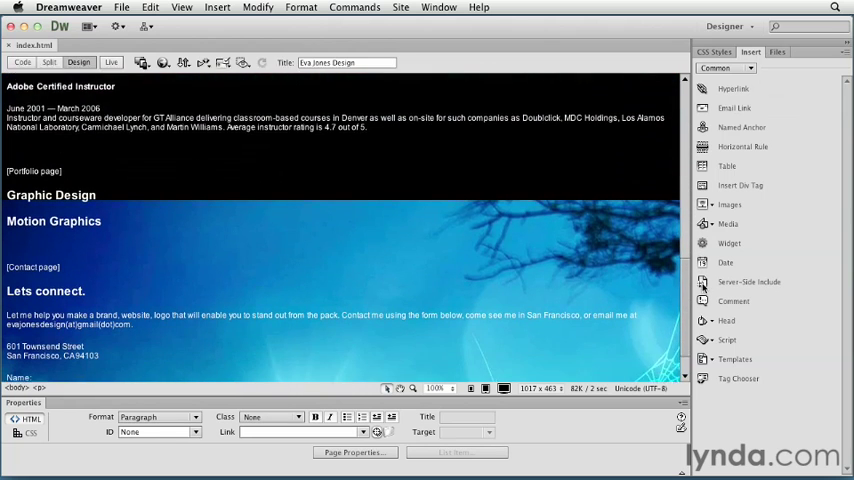
scroll("down", 3)
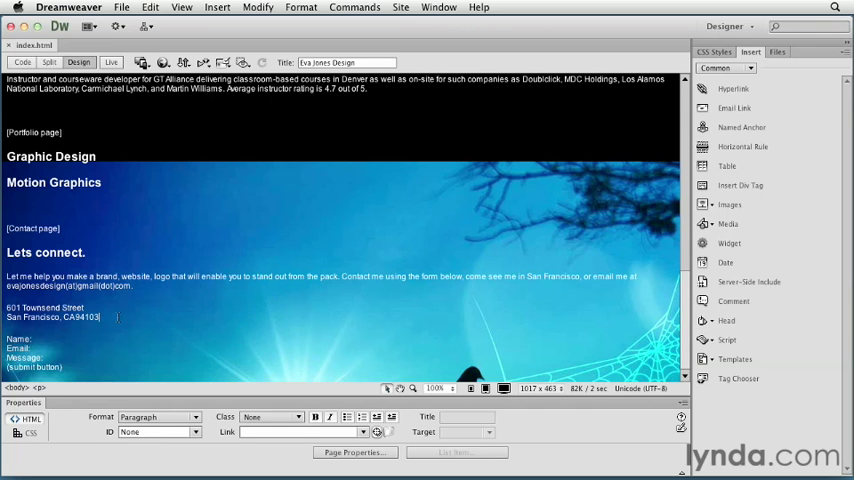
left_click_drag(6, 306, 100, 318)
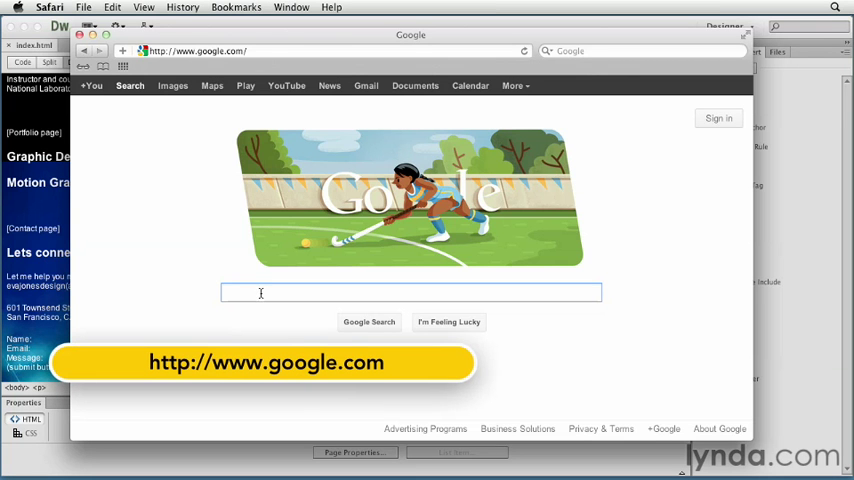
Step: Search Google for 601 Townsend St, open it in Google Maps and get the map's share link
left_click(108, 8)
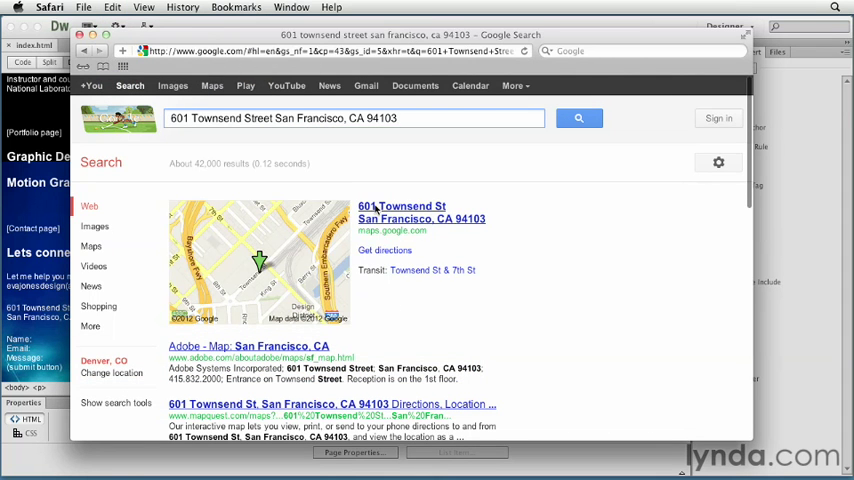
left_click(402, 206)
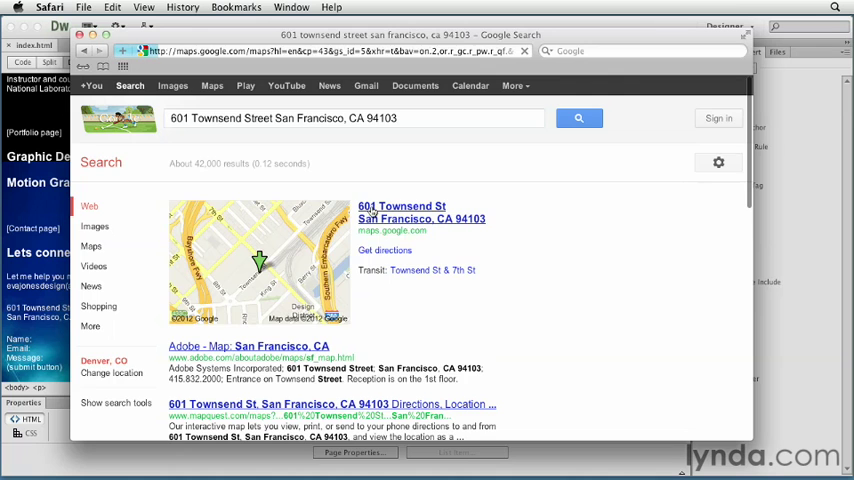
left_click(258, 262)
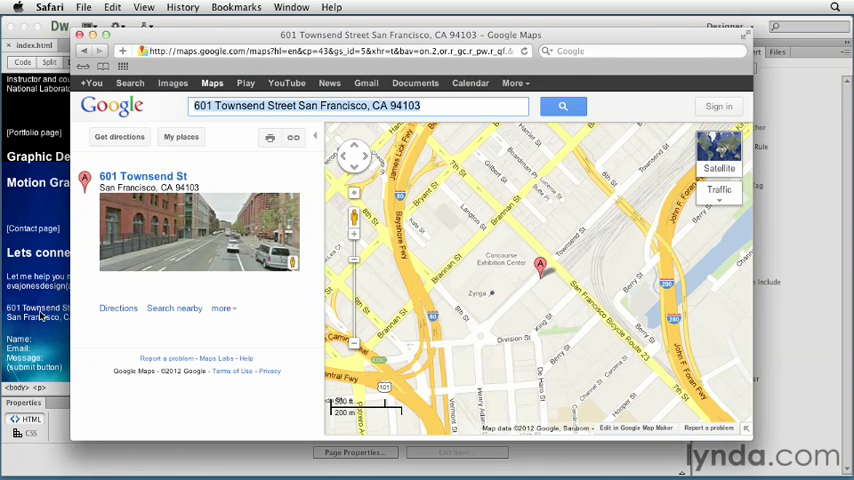
mouse_move(464, 230)
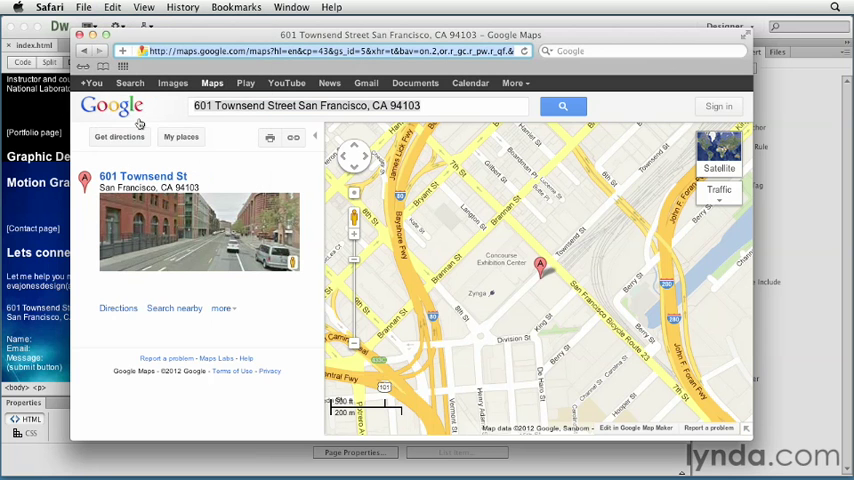
left_click(118, 10)
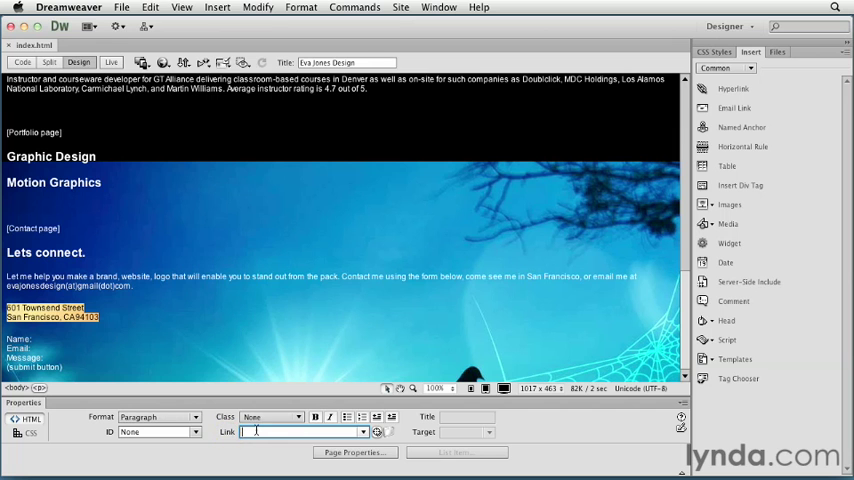
Step: Paste the Google Maps URL into the address's Link field in the Property inspector
left_click(156, 8)
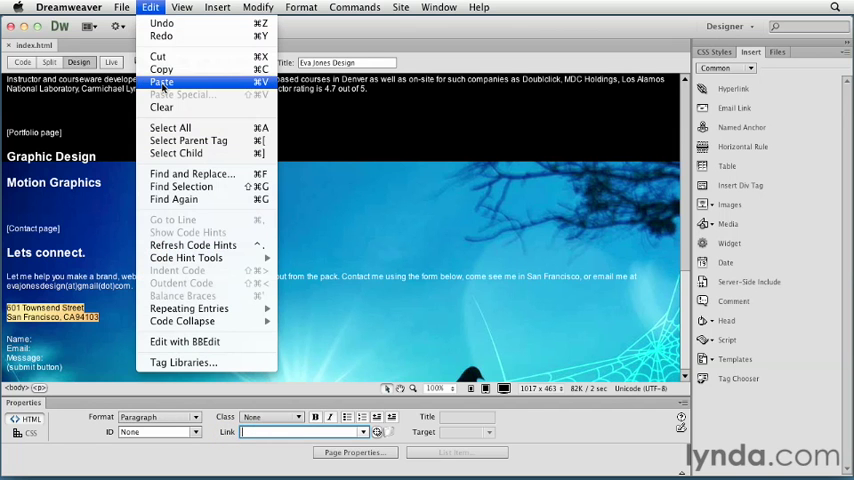
left_click(166, 76)
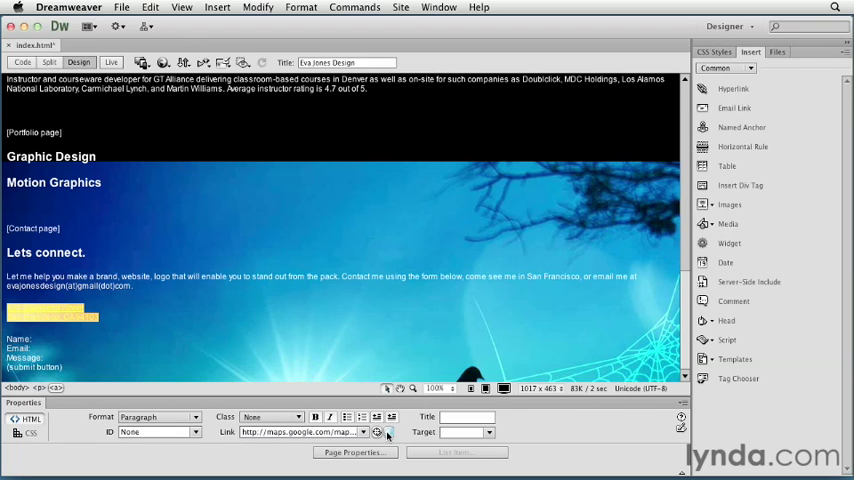
mouse_move(388, 432)
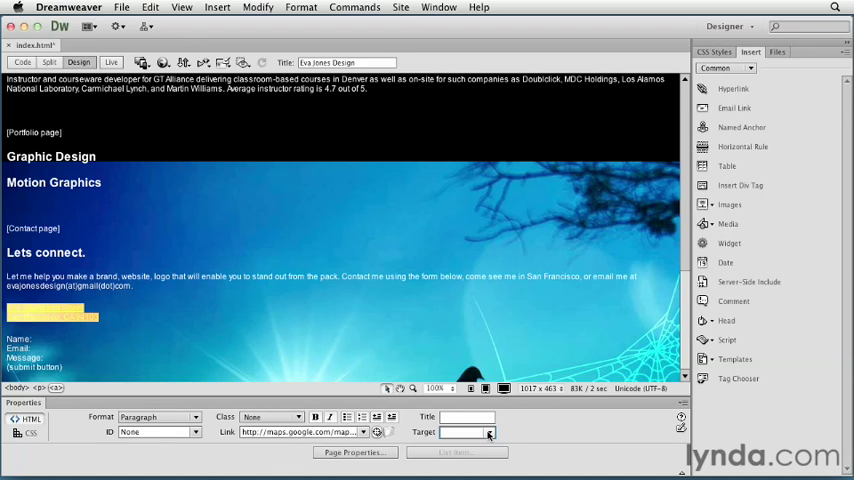
Step: Set the address link's Target to _blank so the map opens in a new window
left_click(482, 432)
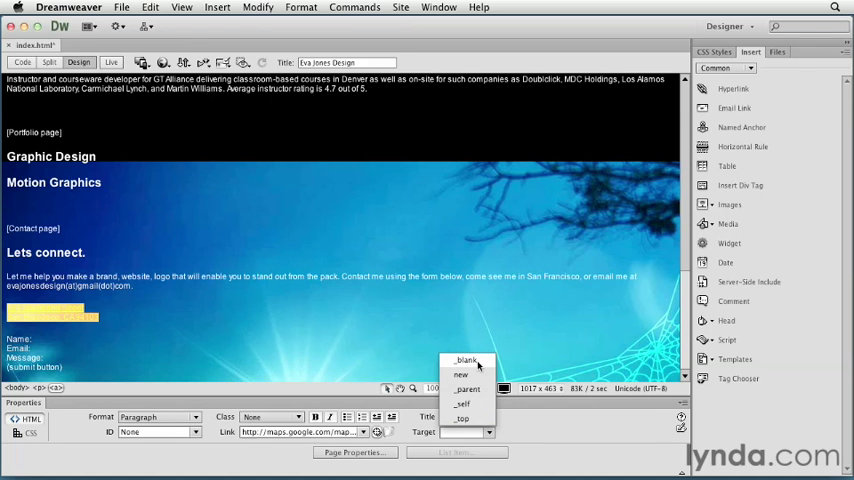
left_click(458, 360)
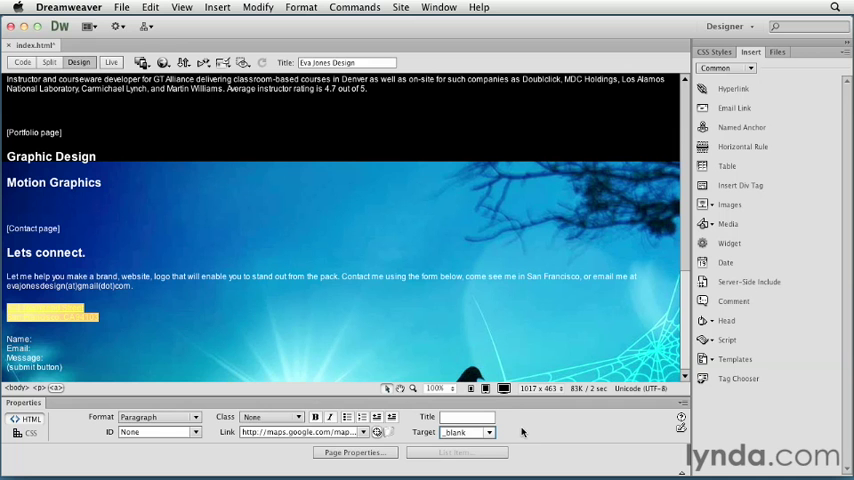
mouse_move(24, 60)
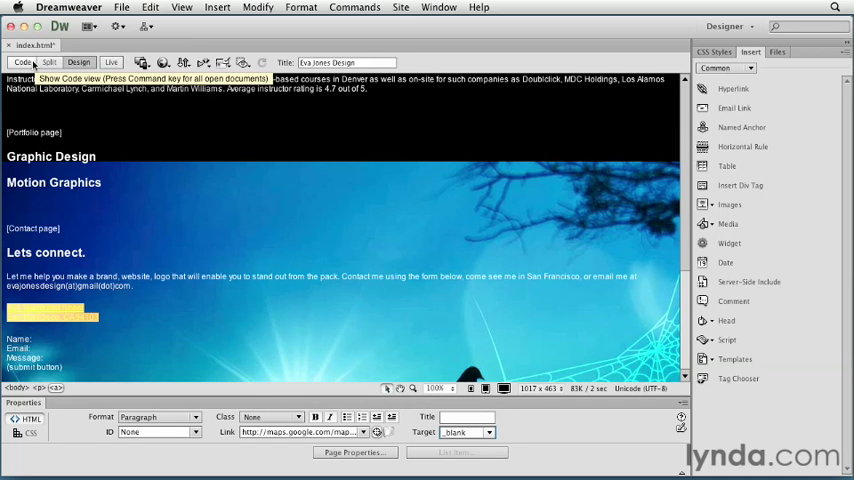
left_click(24, 64)
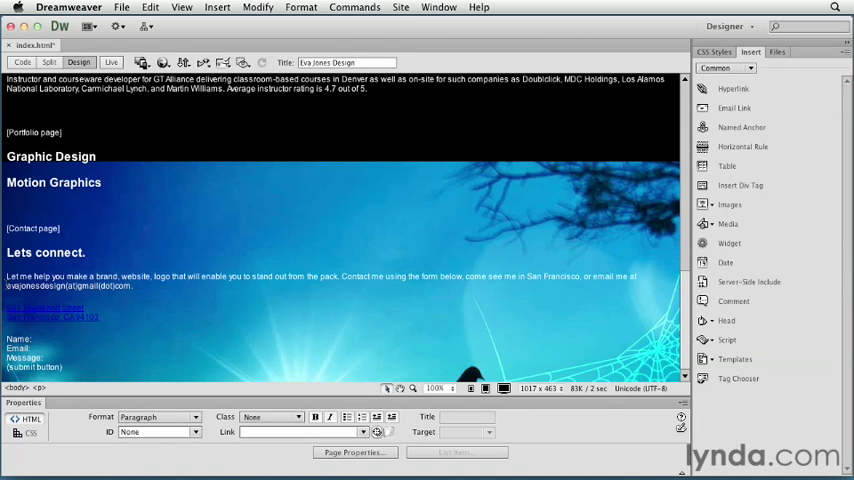
Step: Select the email address and enter a mailto: link for it in the Link field
double_click(66, 300)
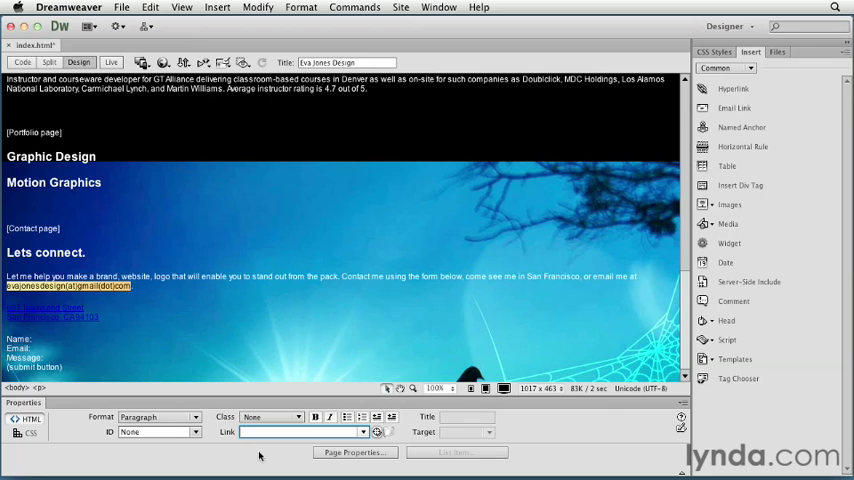
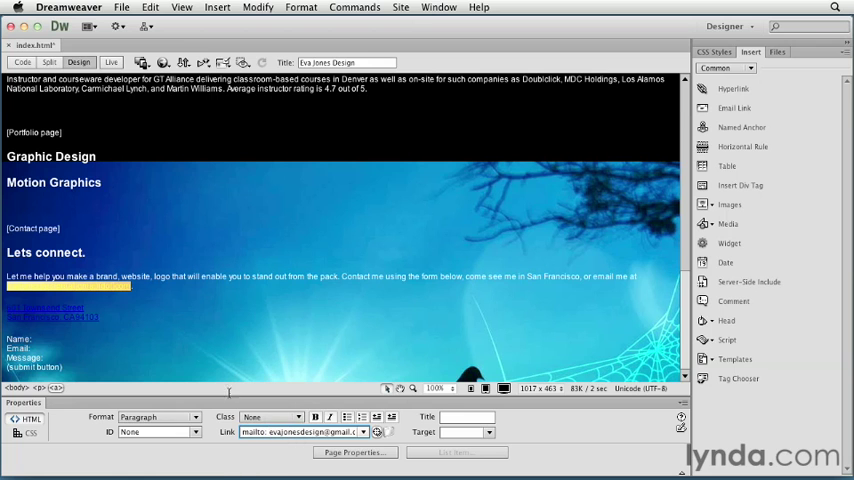
mouse_move(144, 310)
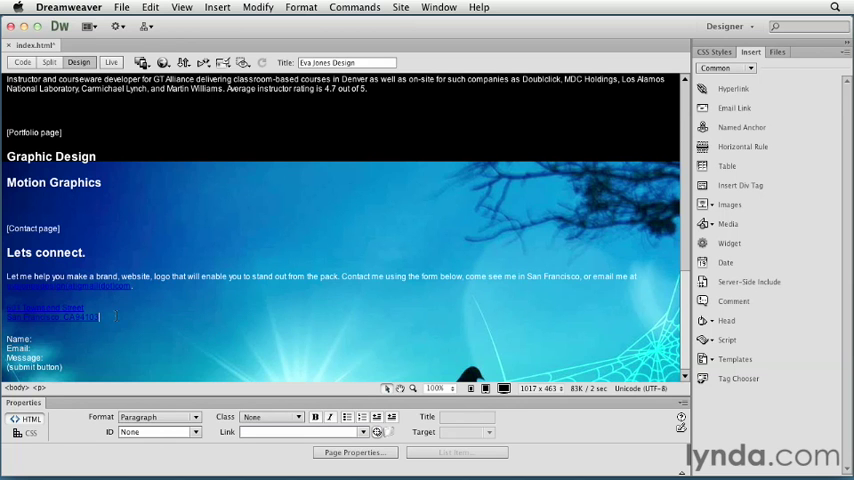
Step: Preview index.html in Safari, saving changes when prompted
left_click(138, 12)
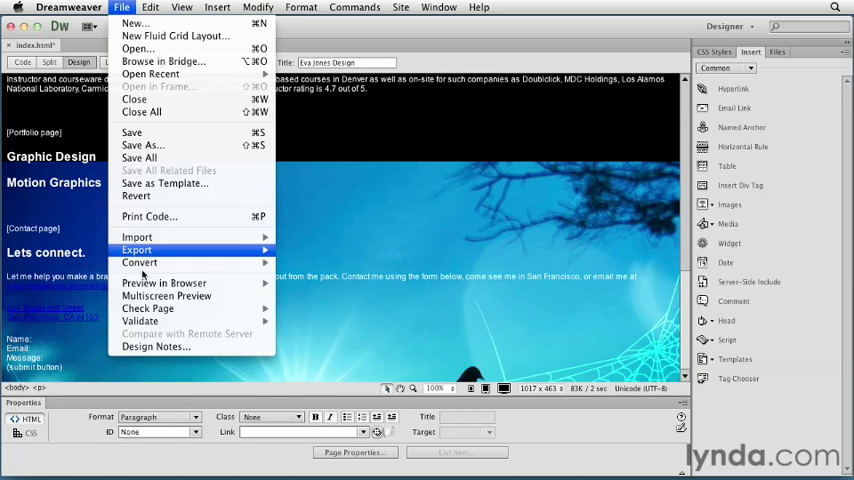
mouse_move(164, 284)
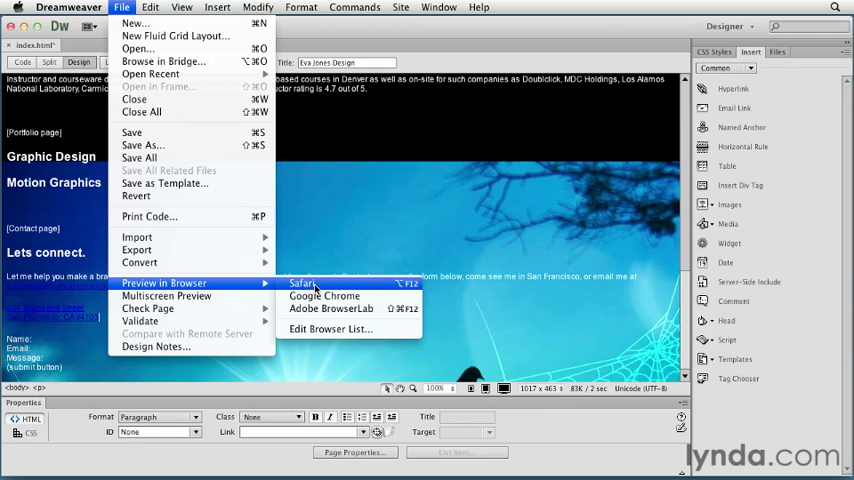
left_click(302, 286)
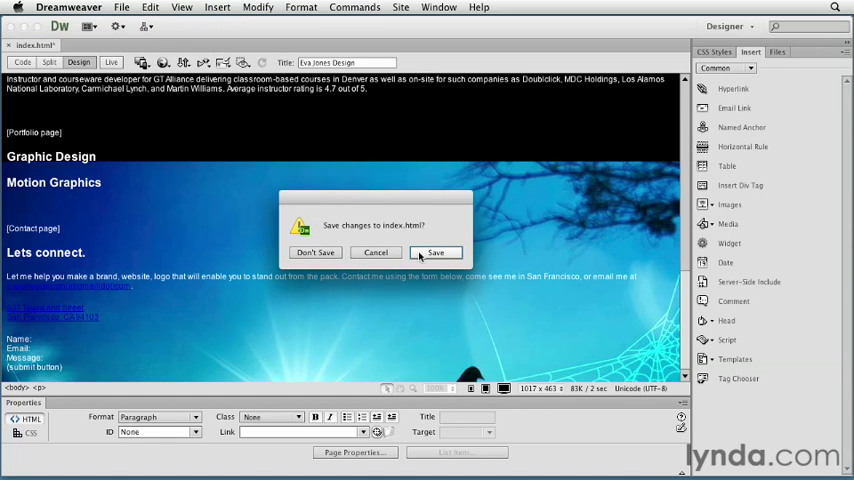
left_click(436, 252)
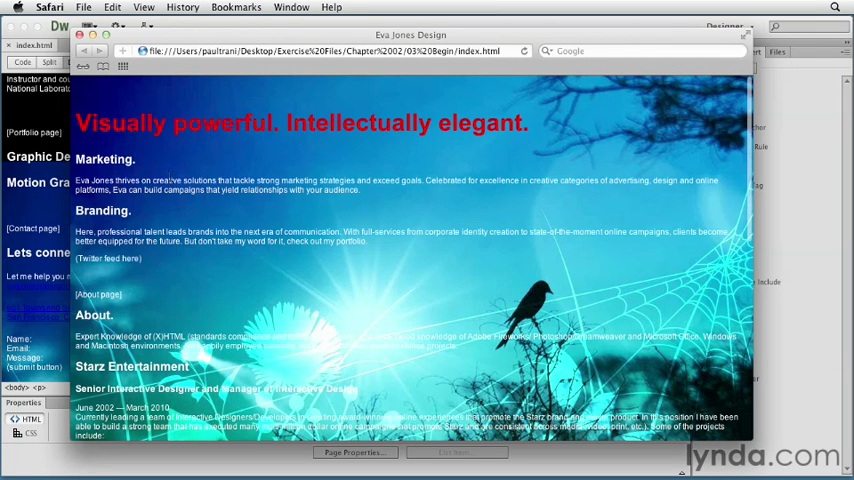
Step: Test the address link opens Google Maps in a new window, then close the map
scroll("down", 3)
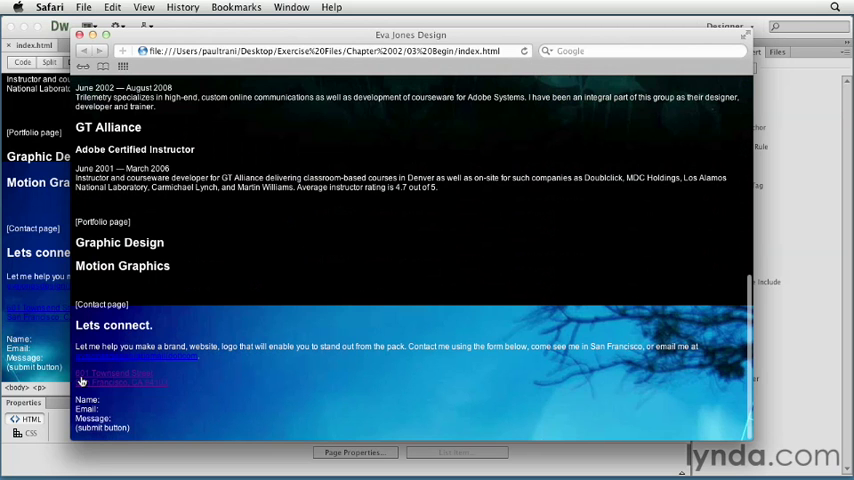
mouse_move(148, 380)
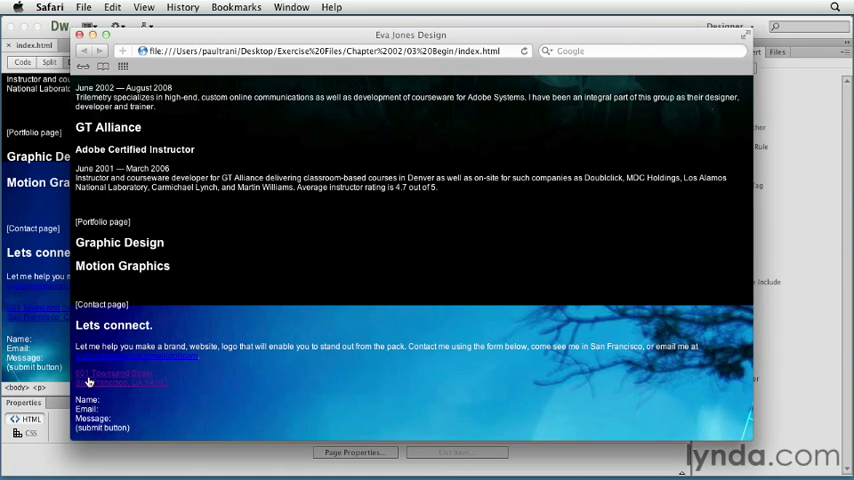
mouse_move(90, 380)
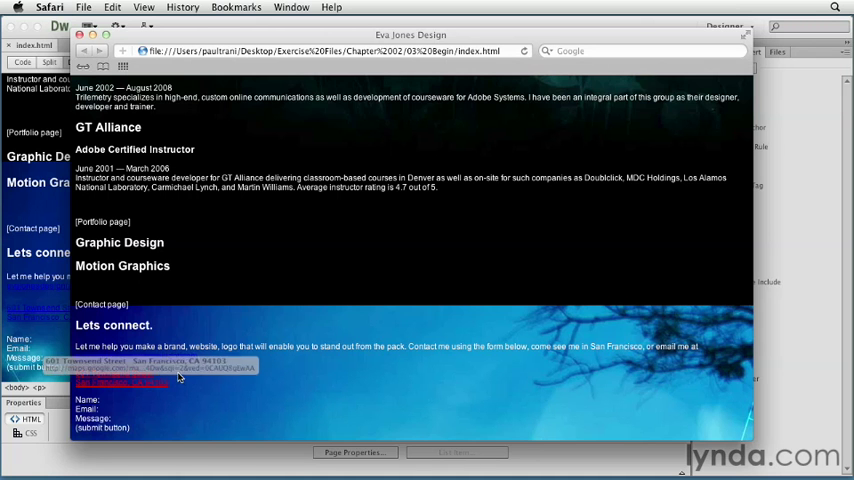
left_click(120, 380)
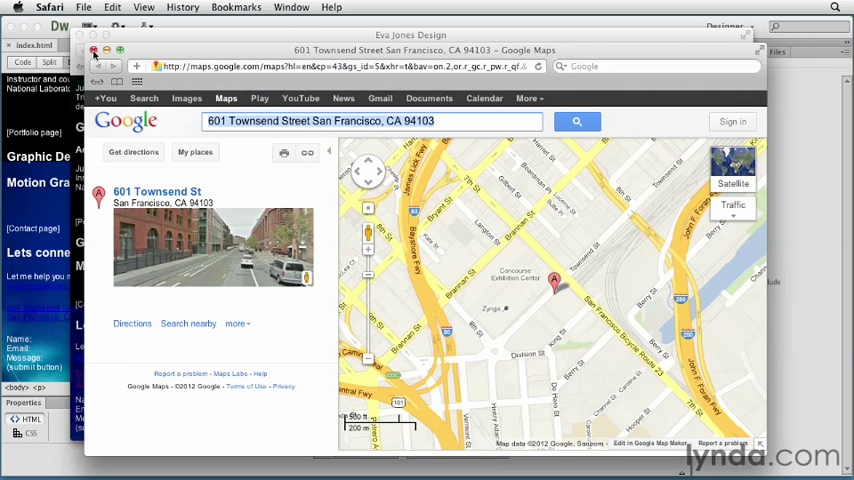
left_click(96, 52)
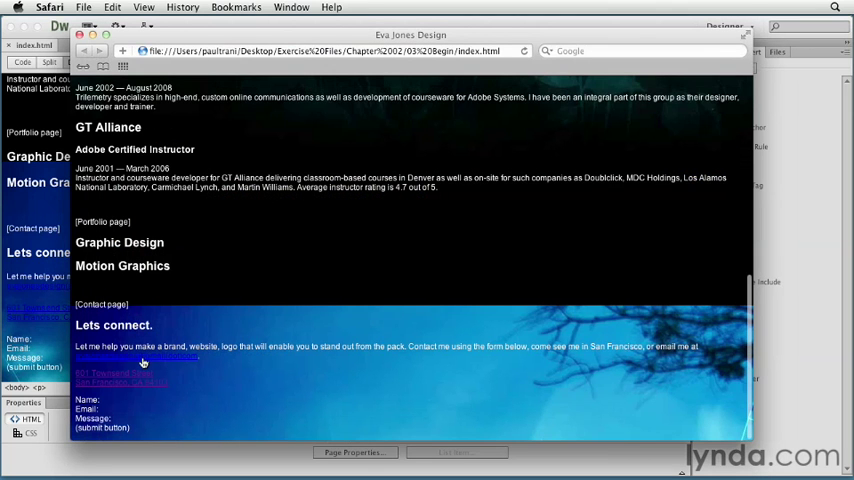
mouse_move(118, 360)
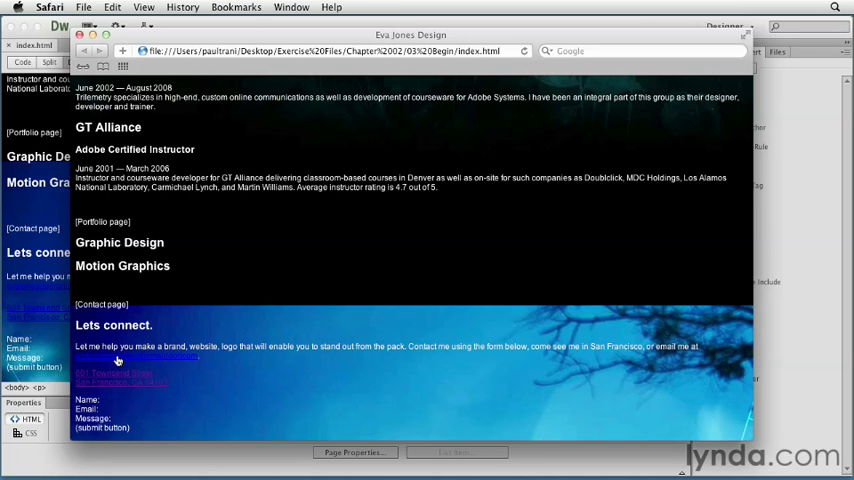
Step: Test the email link so Mail opens a new message addressed to the contact email
left_click(136, 358)
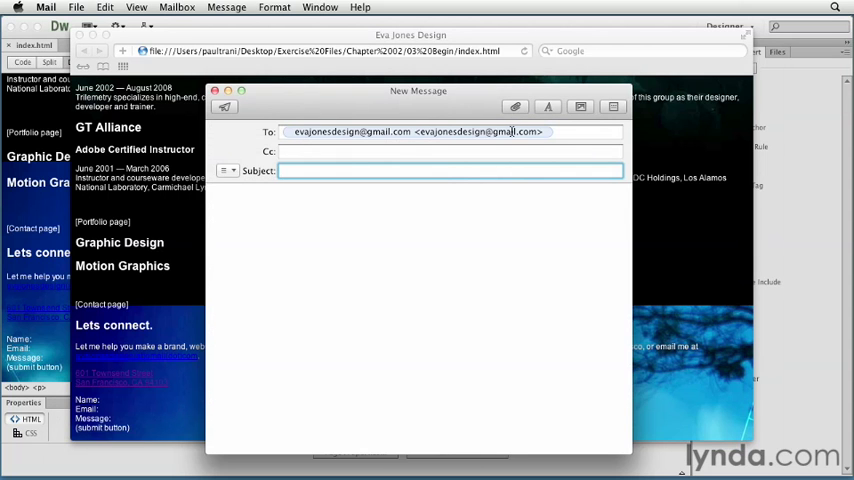
type("Lov")
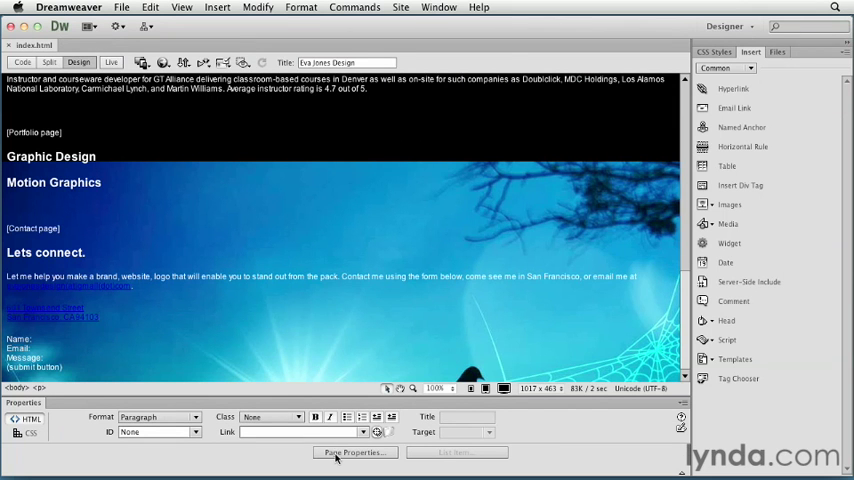
Step: Bring up Page Properties at the Links (CSS) category
left_click(354, 452)
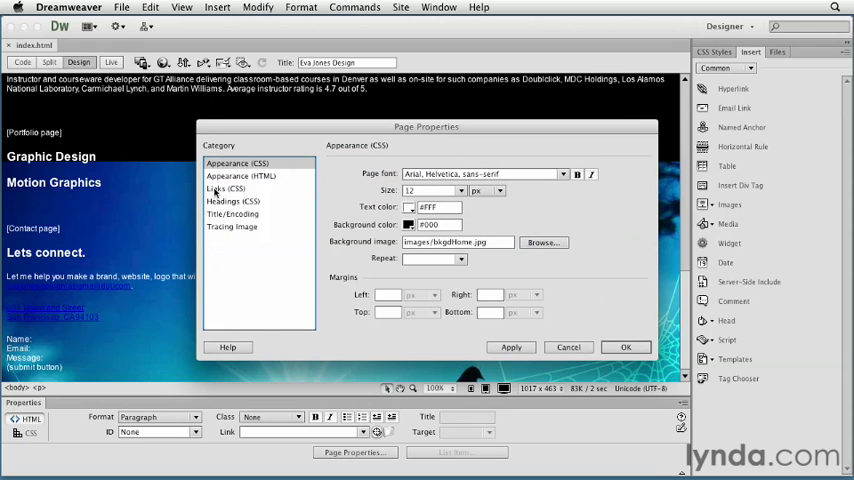
left_click(224, 188)
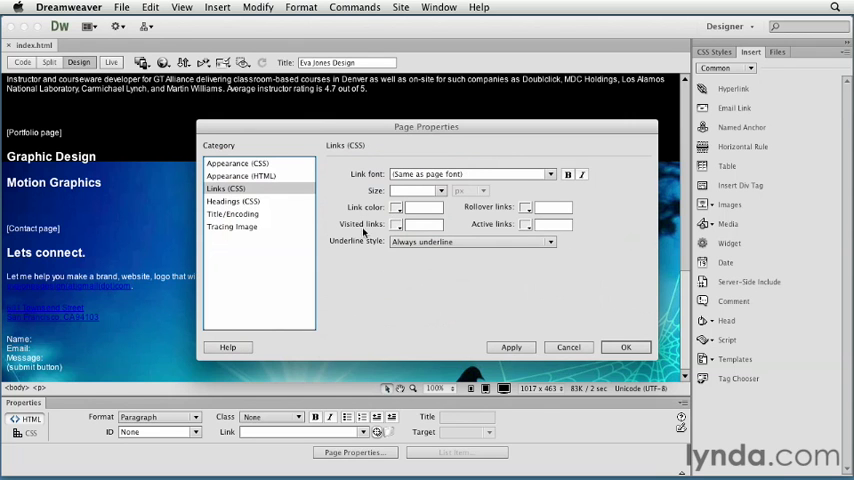
Step: Set link colours: links red, rollover white, visited dark red, active yellow
left_click(400, 208)
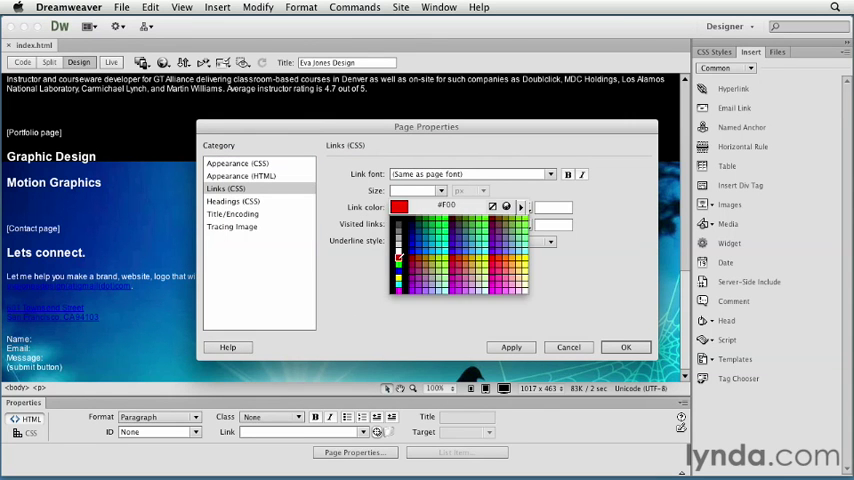
left_click(510, 348)
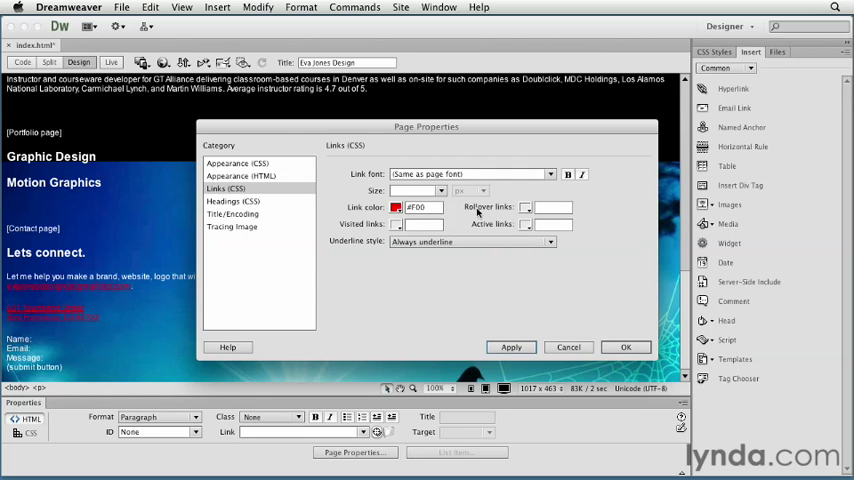
left_click(520, 208)
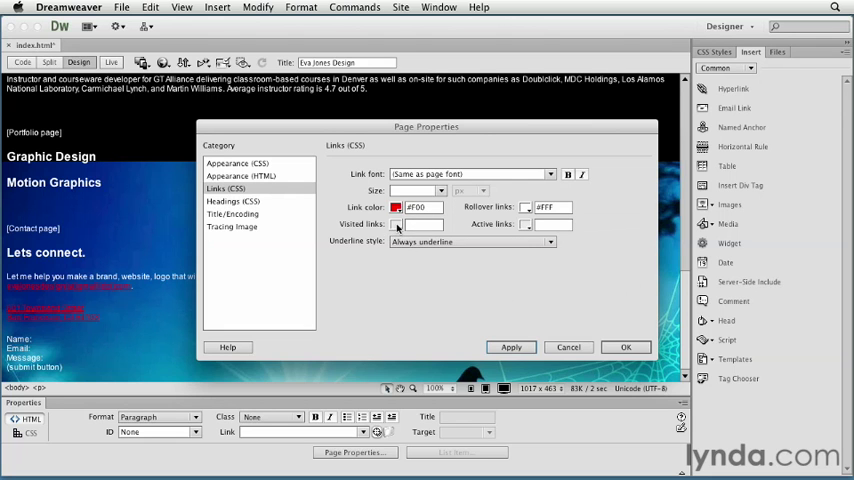
left_click(400, 224)
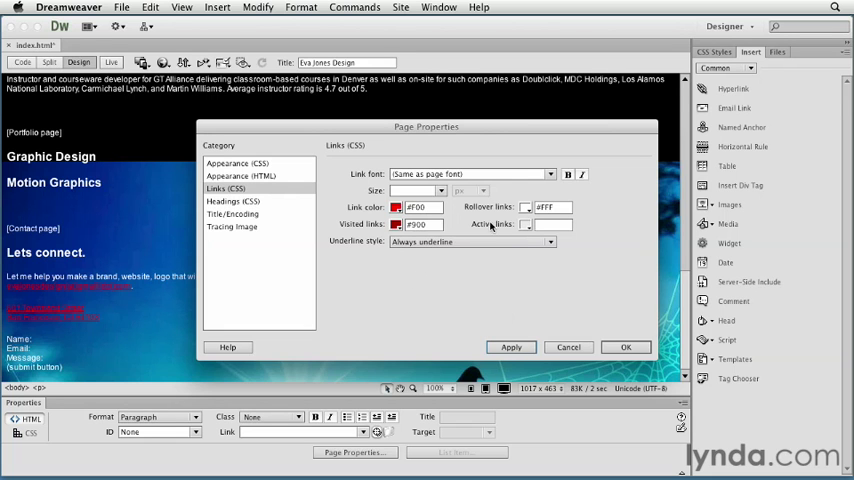
left_click(528, 224)
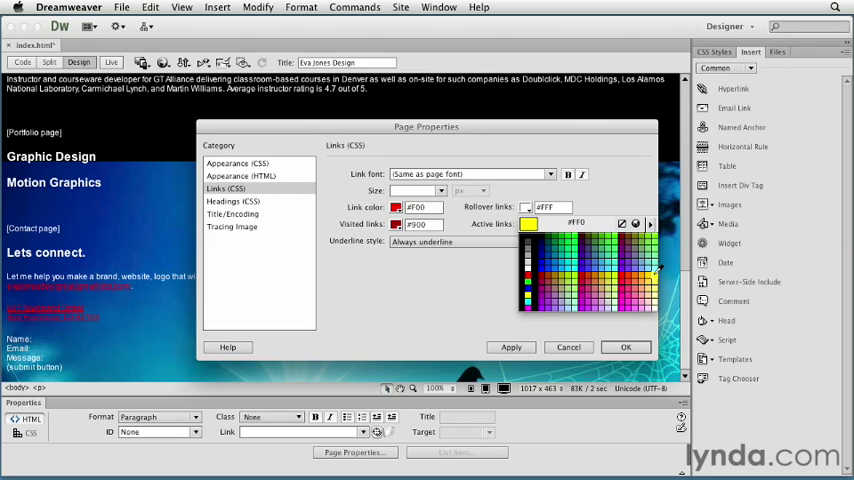
left_click(524, 224)
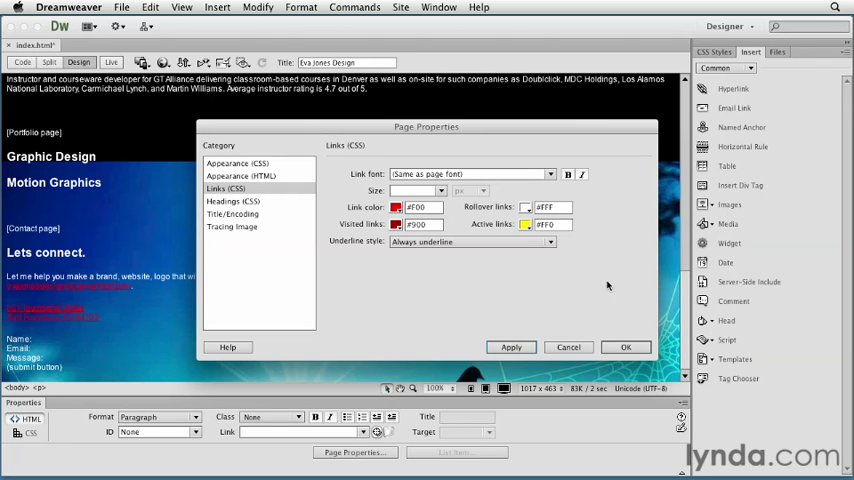
mouse_move(332, 244)
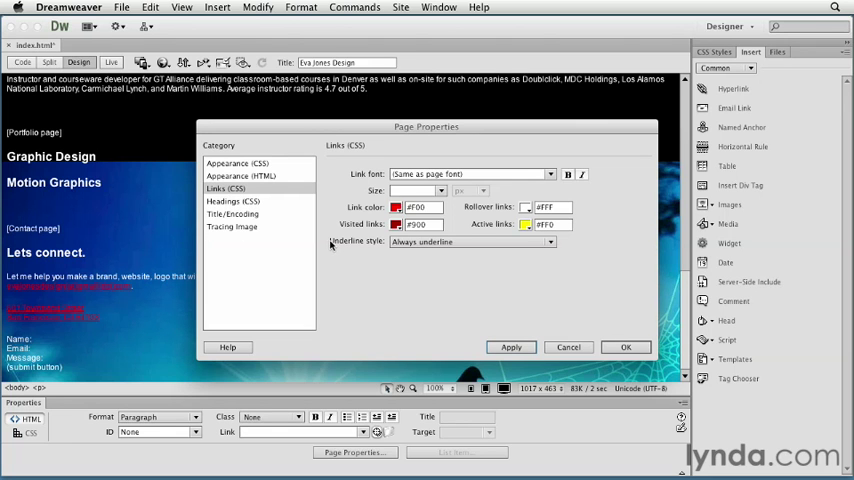
Step: Choose 'Show underline only on rollover' as the underline style and apply the link settings
left_click(472, 242)
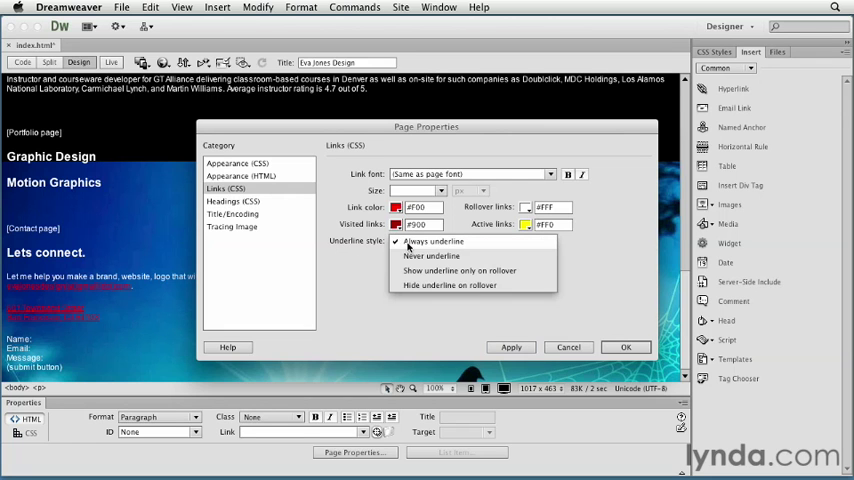
mouse_move(426, 270)
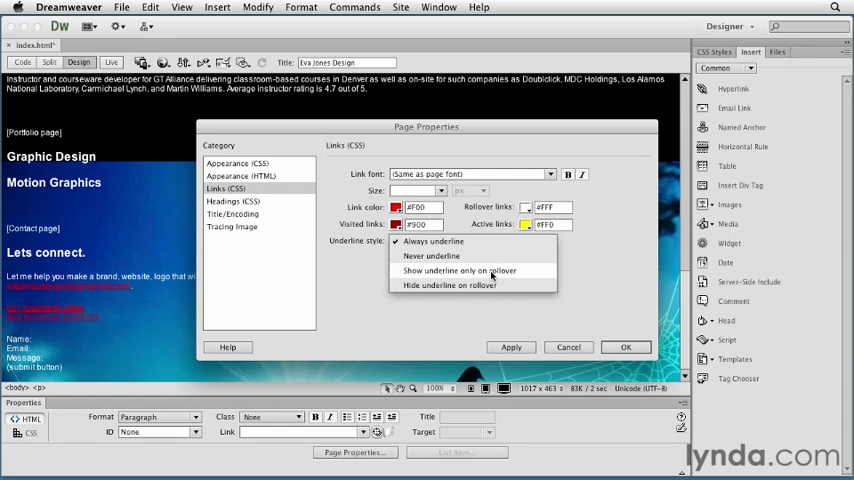
left_click(462, 270)
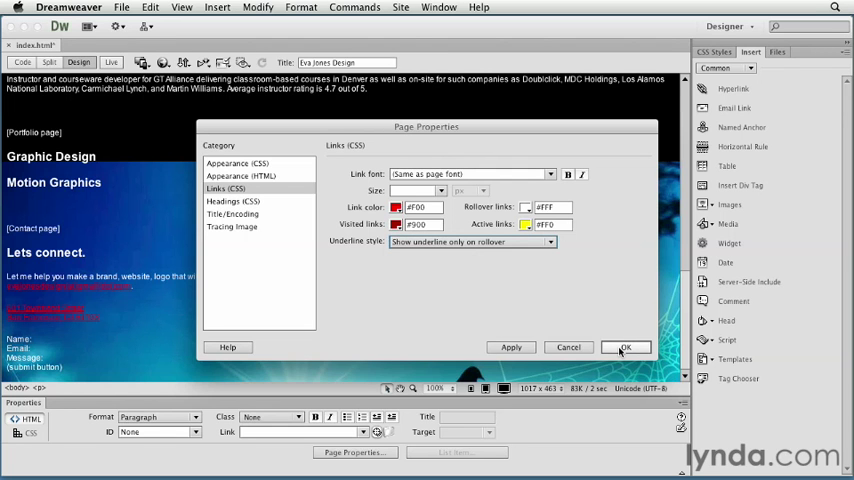
left_click(626, 348)
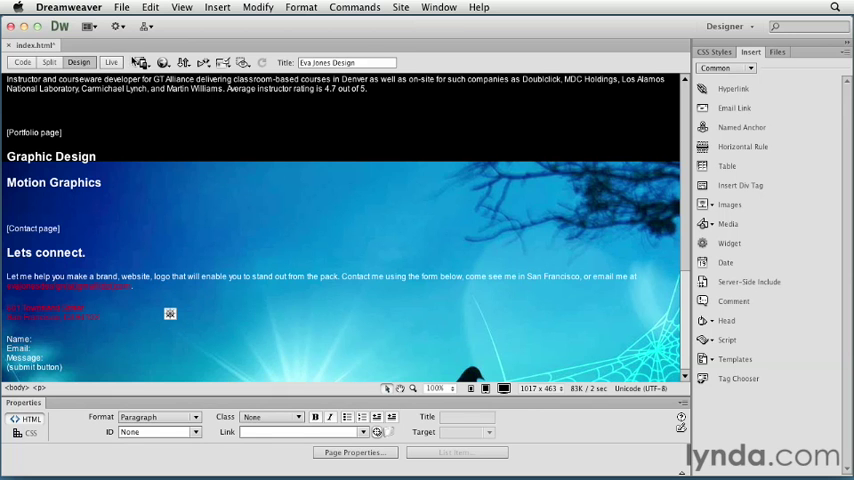
Step: Look at the Preview in Browser options under File and dismiss them without previewing
left_click(138, 10)
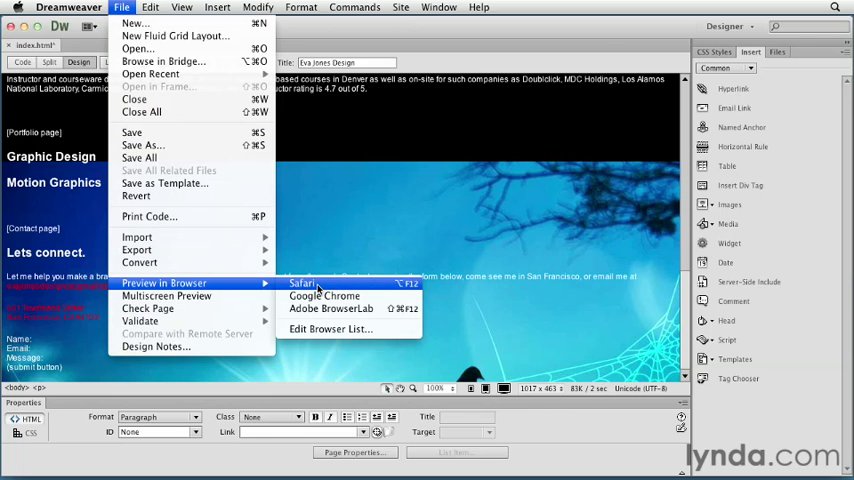
left_click(304, 288)
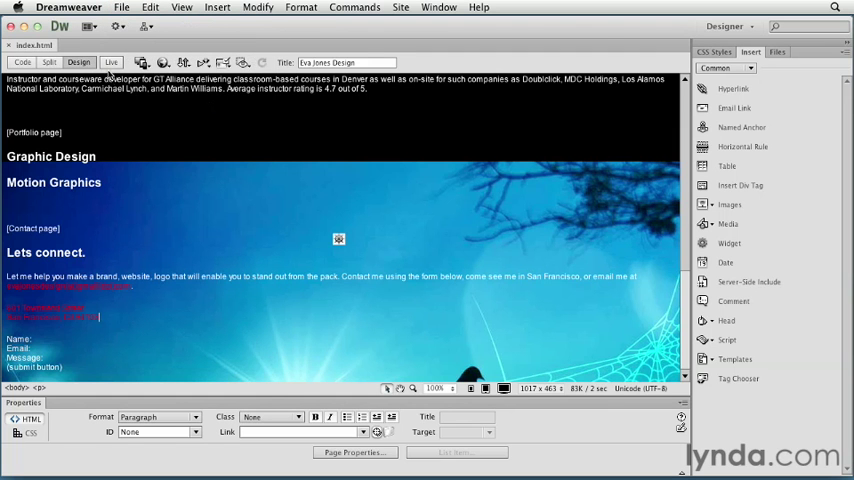
mouse_move(118, 62)
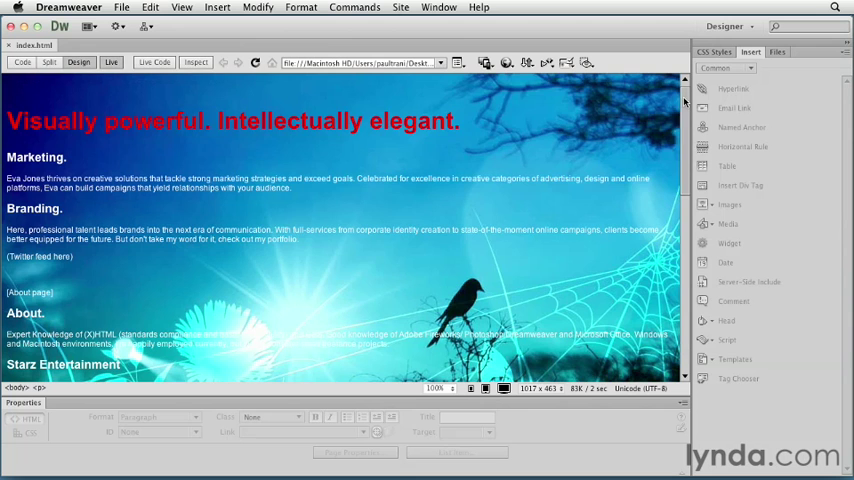
Step: Scroll down in Live View to the Lets connect section with the address and email links
scroll("down", 3)
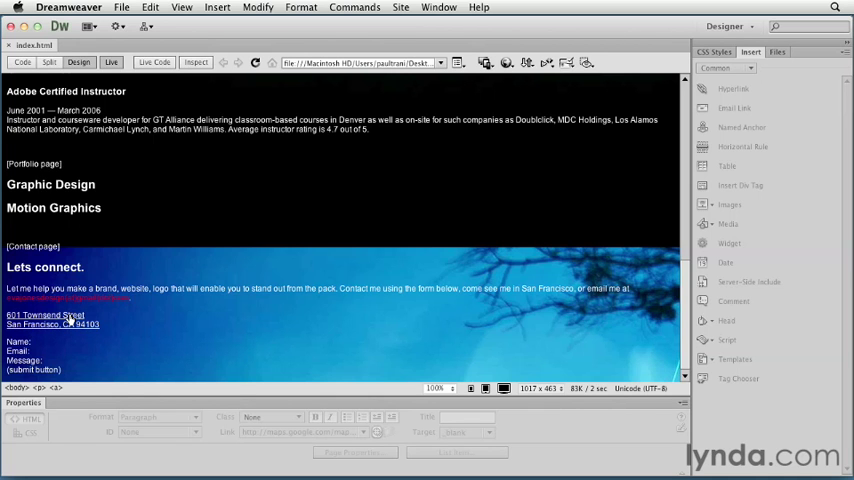
Step: Choose Follow Link on the address link in Live View
right_click(64, 320)
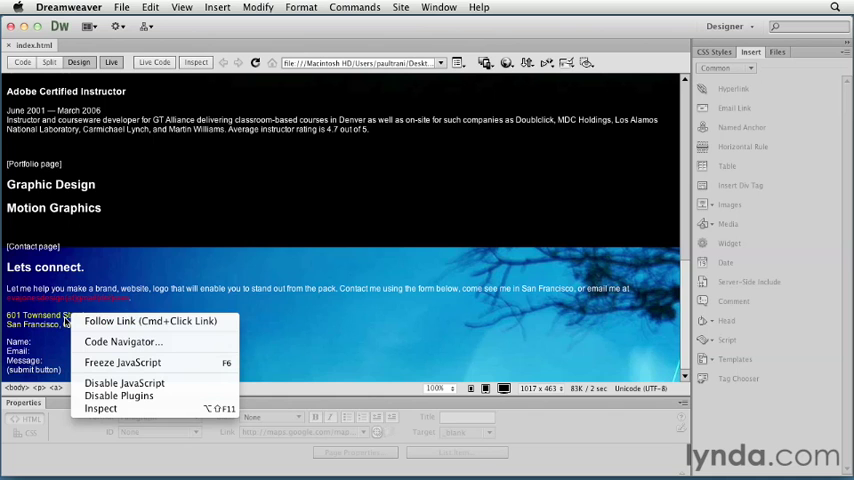
mouse_move(136, 324)
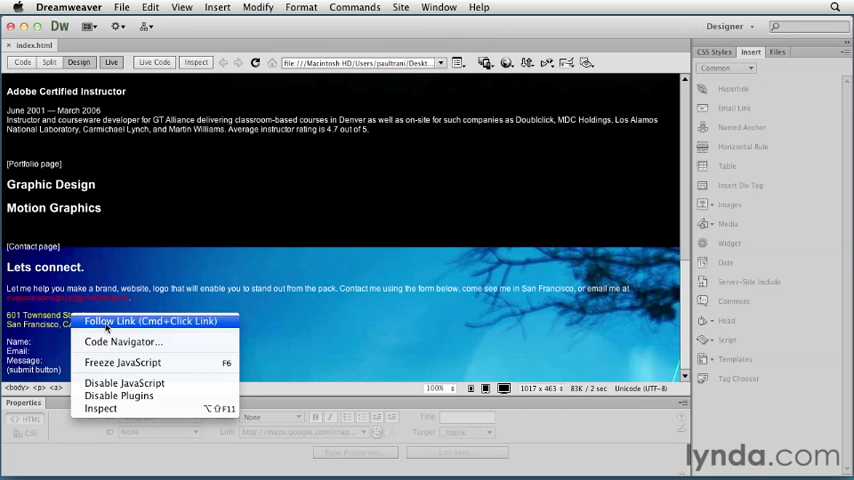
mouse_move(136, 328)
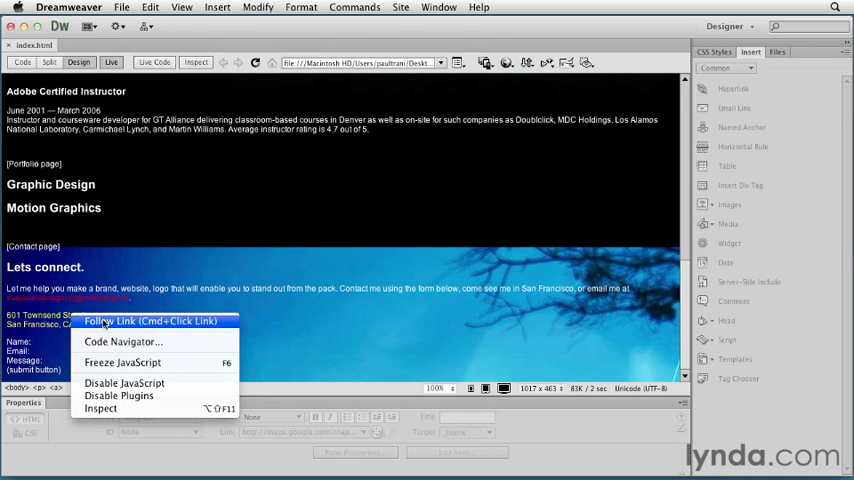
left_click(112, 324)
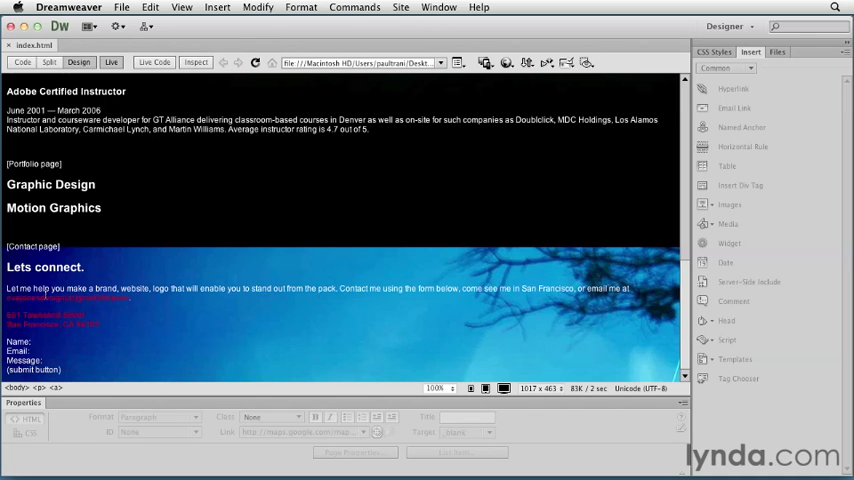
mouse_move(118, 320)
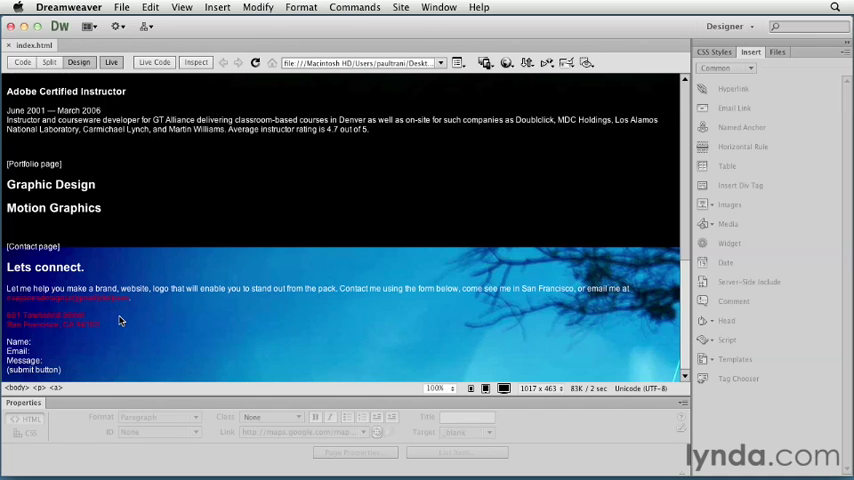